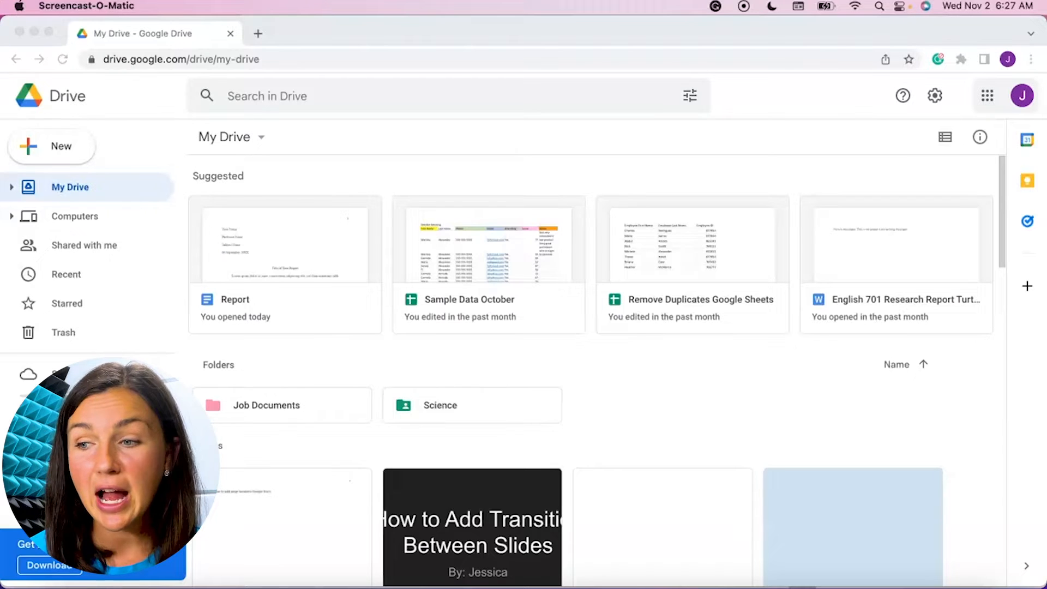
Open Google Drive's New menu to view the create and upload options
click(481, 427)
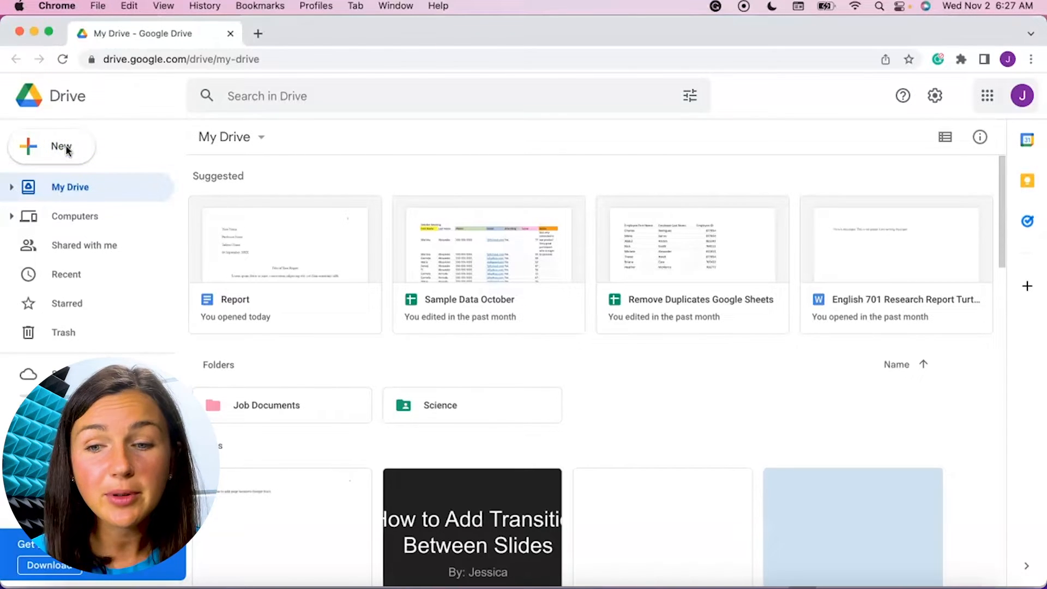
click(53, 146)
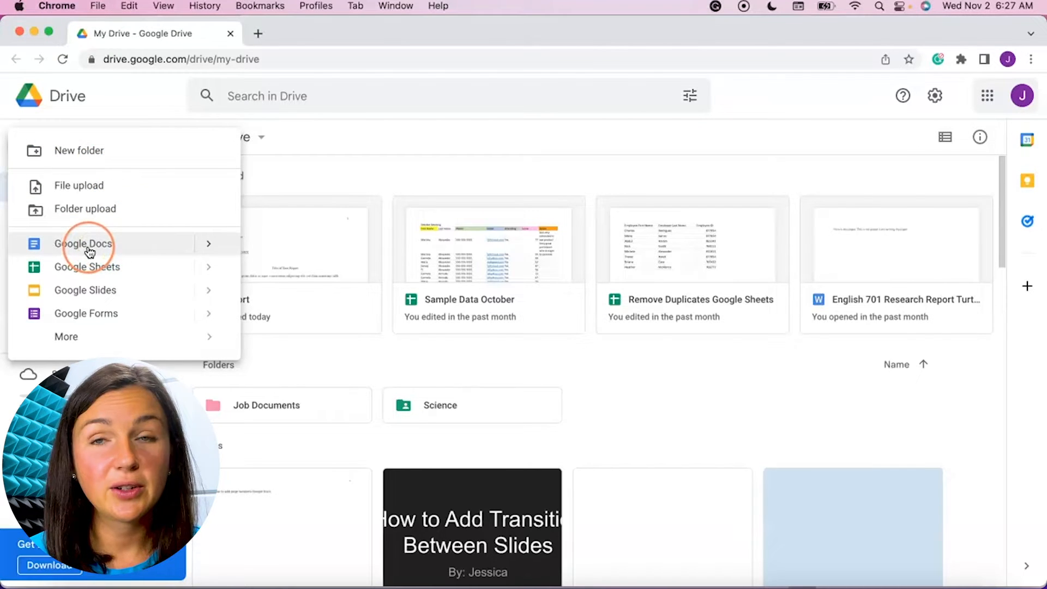
mouse_move(92, 296)
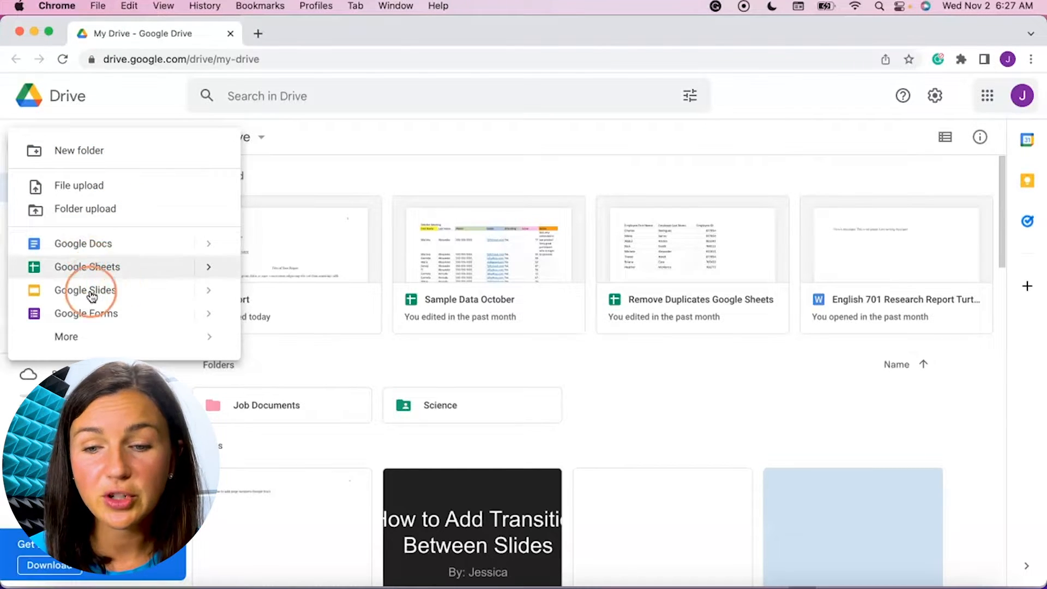
mouse_move(97, 325)
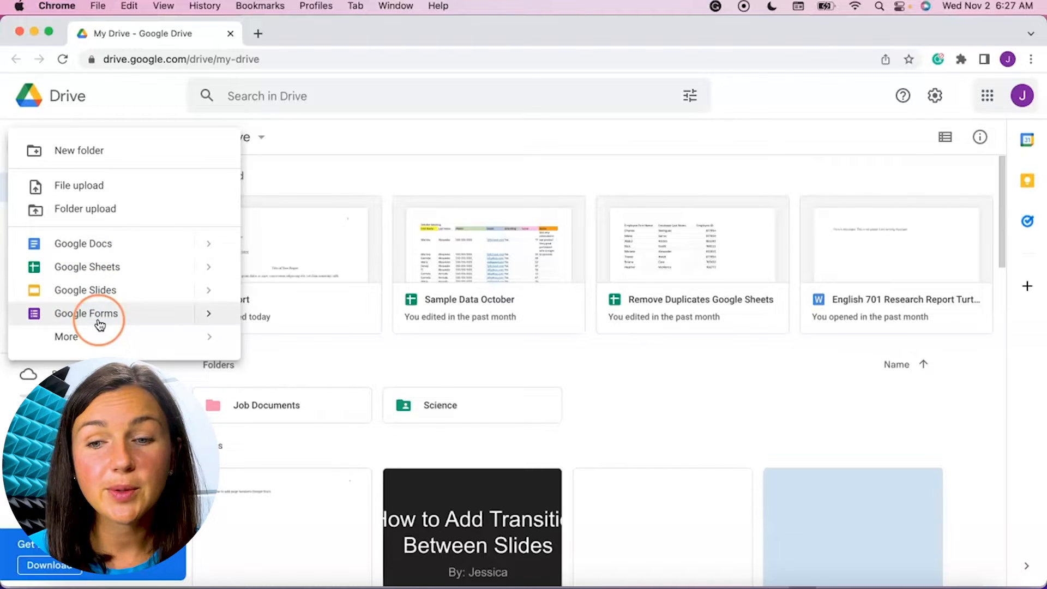
mouse_move(82, 193)
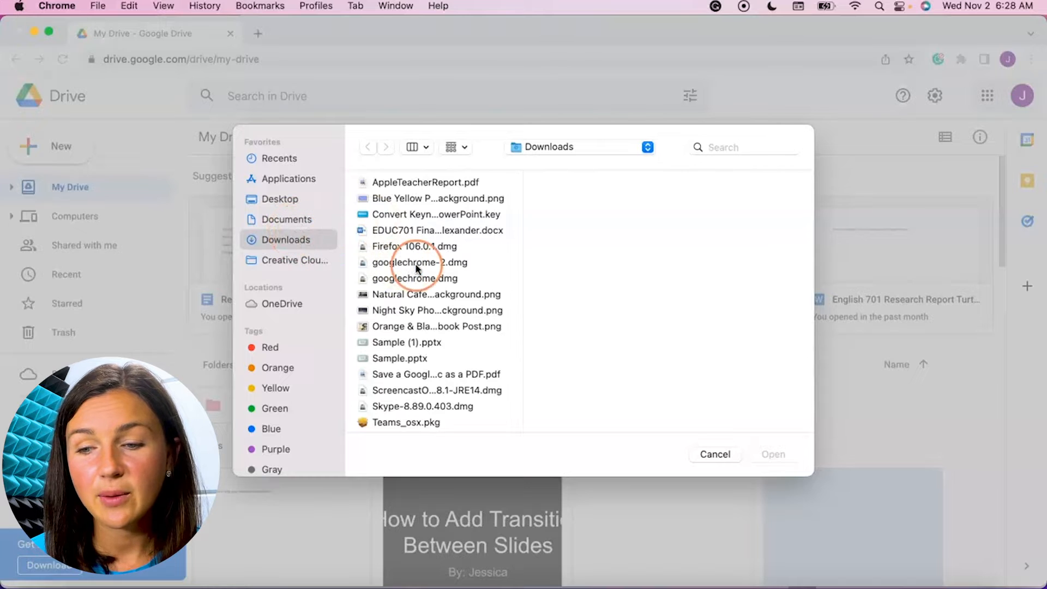
Upload 'EDUC701 Final Project J. Alexander.docx' from Downloads into My Drive
click(438, 231)
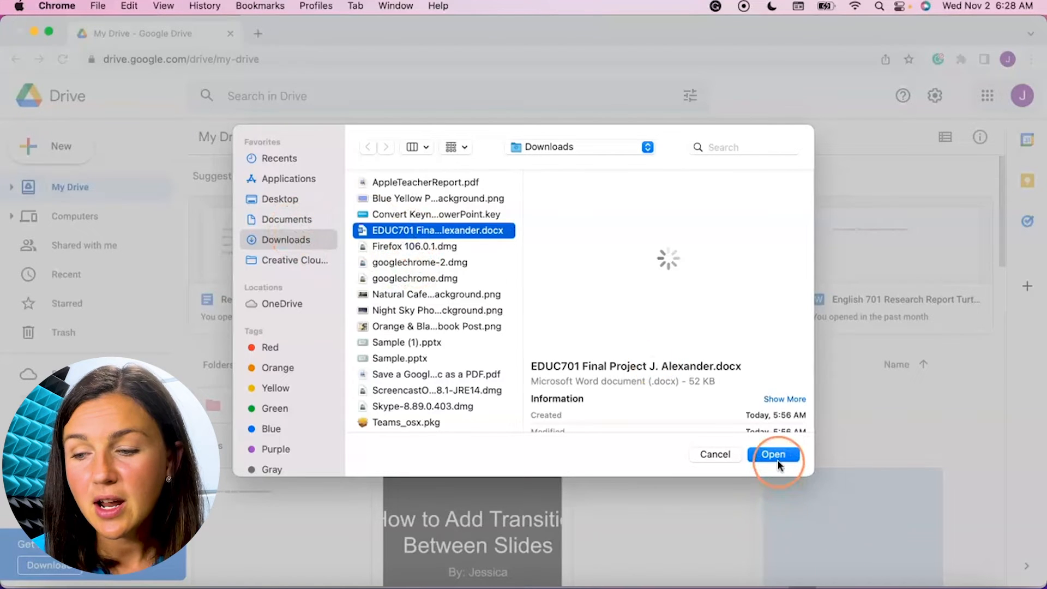
click(774, 454)
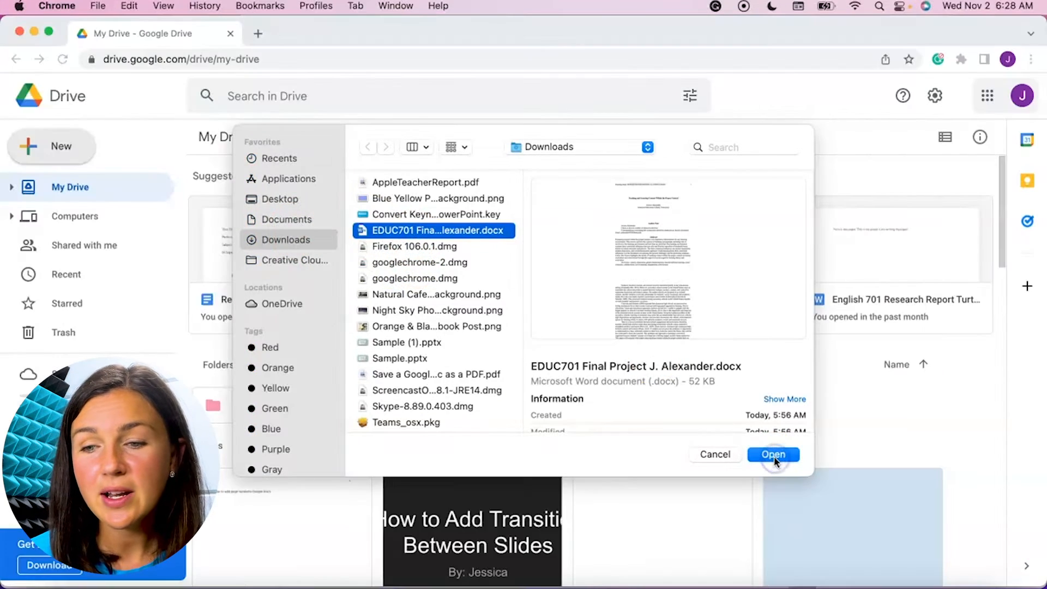
click(773, 454)
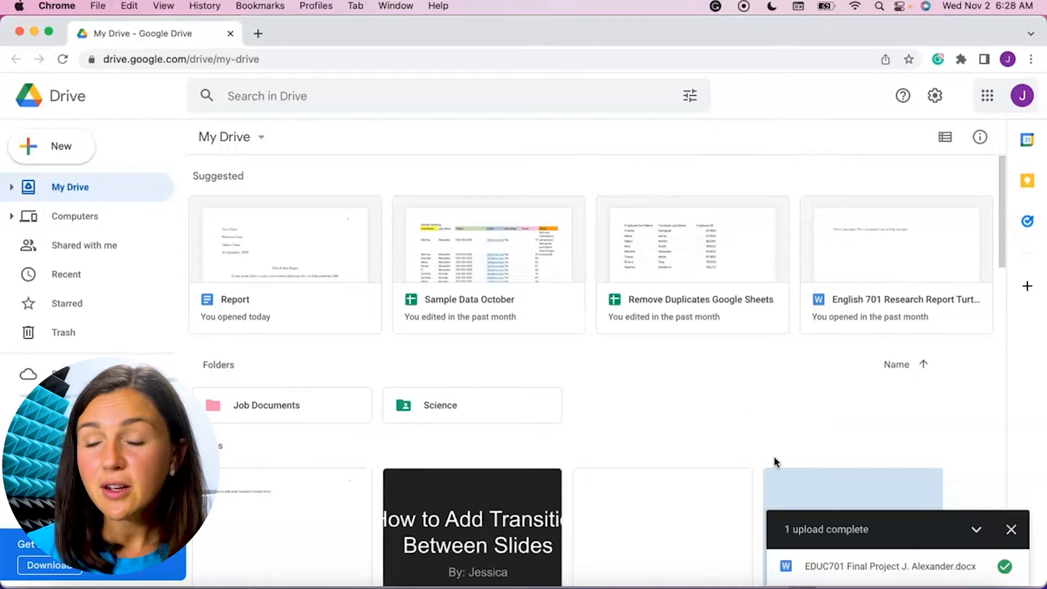
click(699, 392)
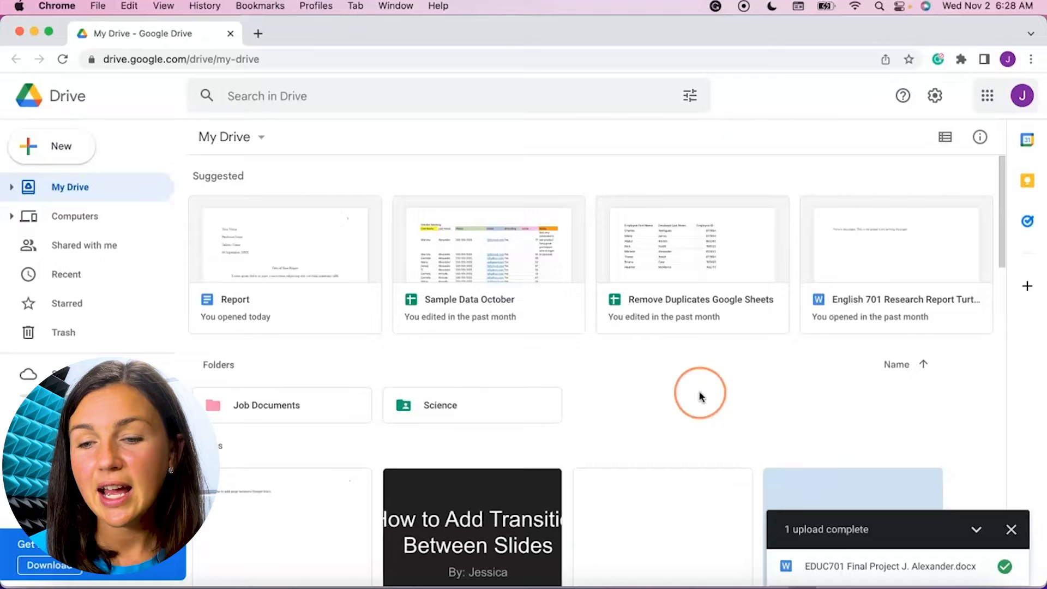
click(69, 187)
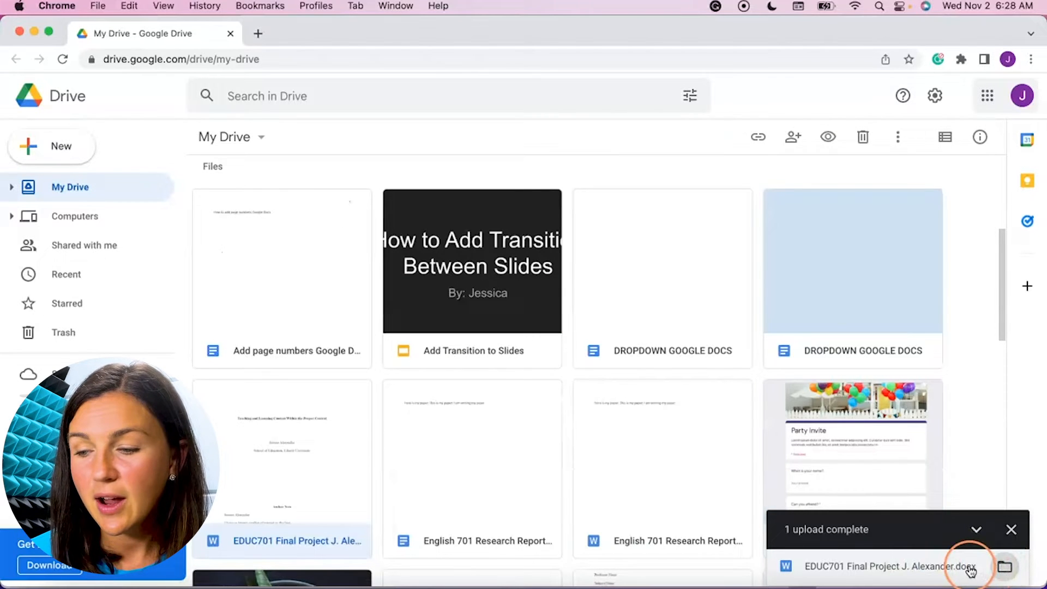
click(969, 569)
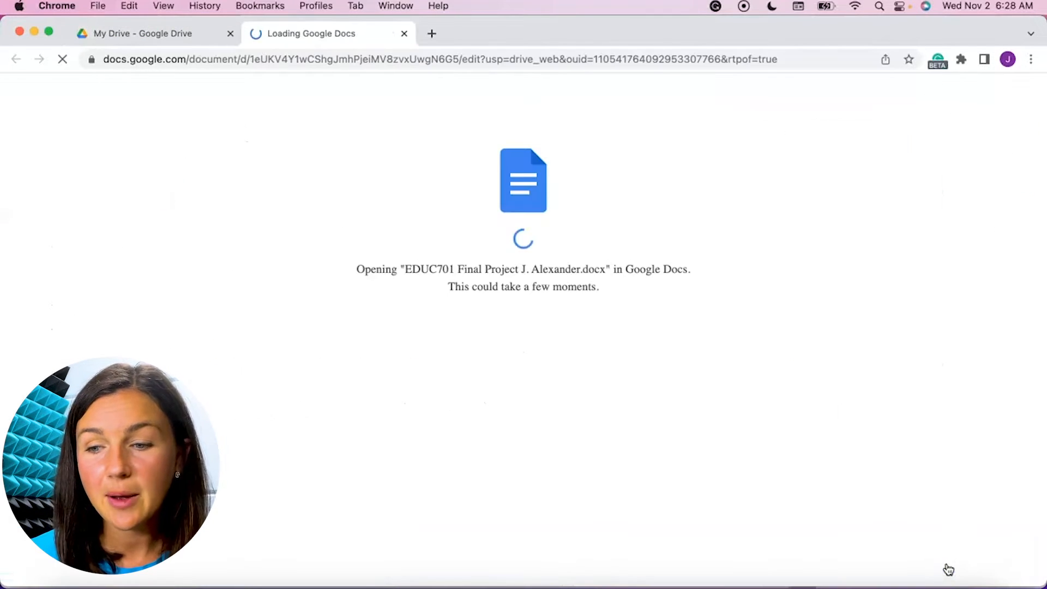